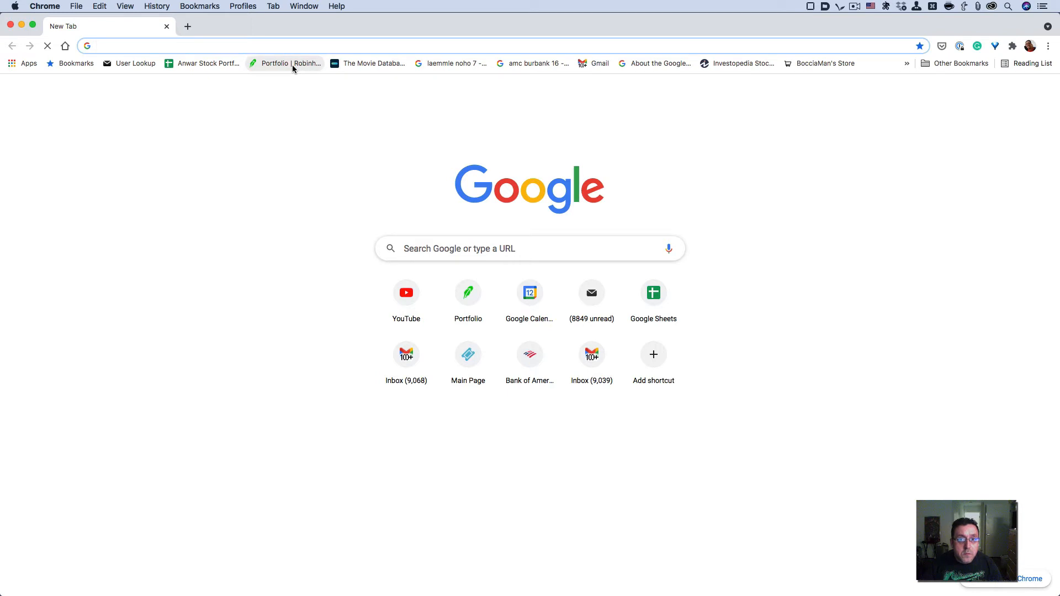
# Open robinhood.com from the 'Portfolio | Robinhood' bookmark.
pyautogui.click(286, 63)
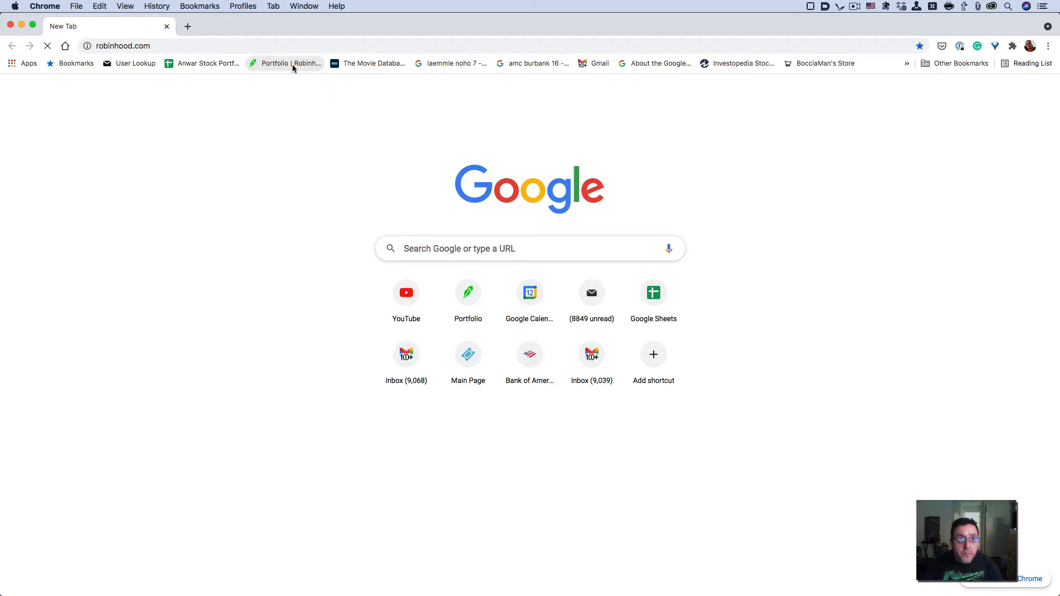
pyautogui.click(290, 63)
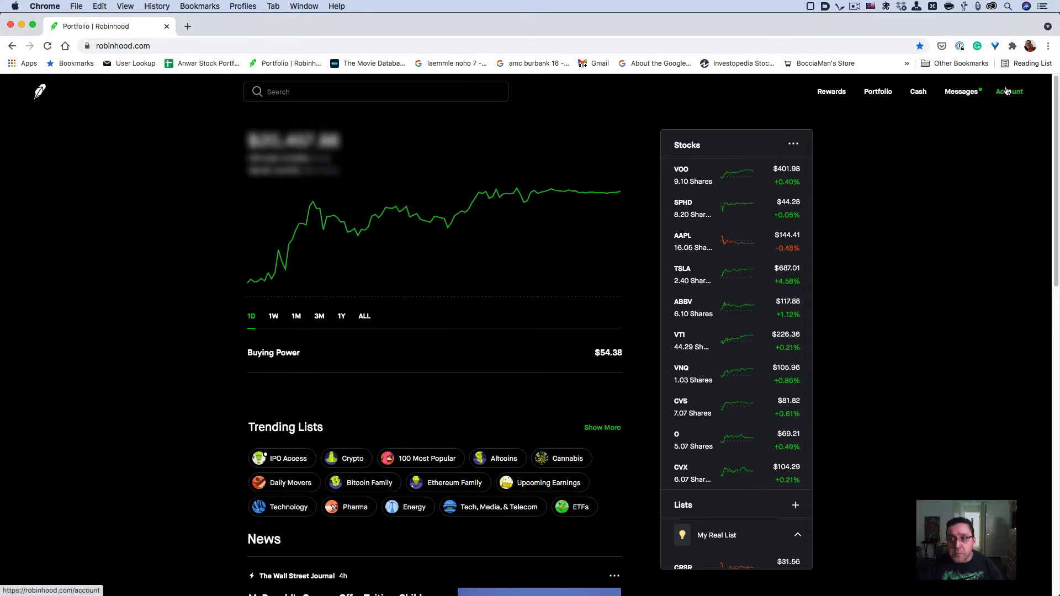
# Choose History from the Account menu to list deposits, dividends and ETF purchases.
pyautogui.click(1009, 91)
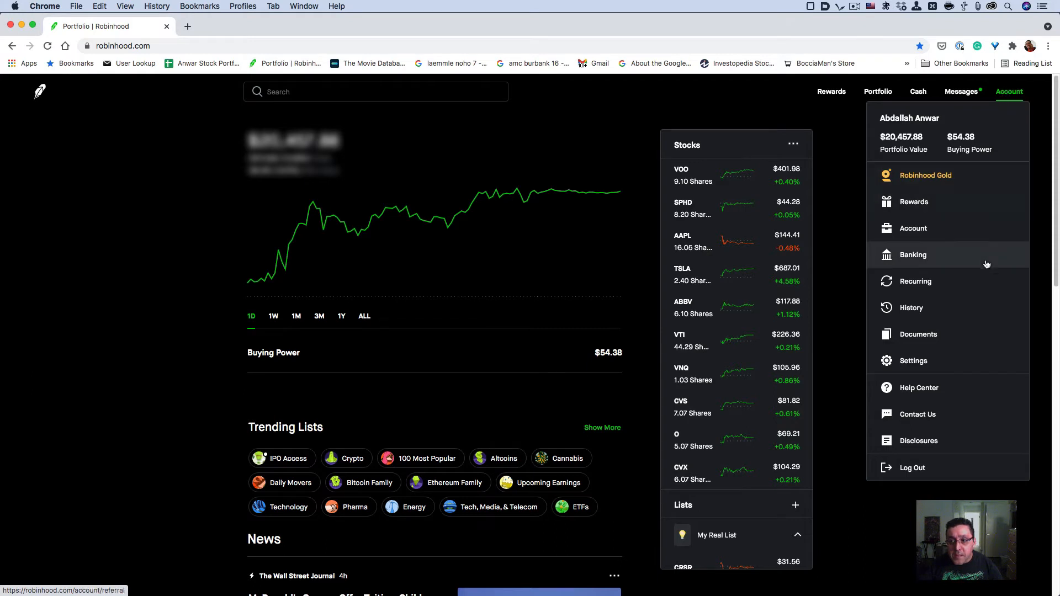
pyautogui.moveTo(964, 317)
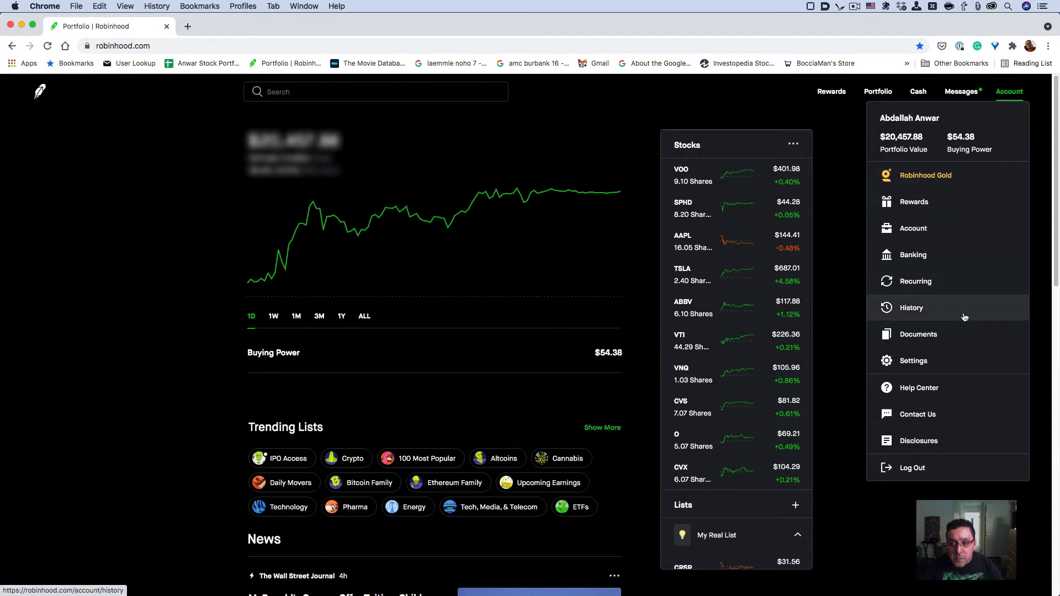
pyautogui.click(911, 307)
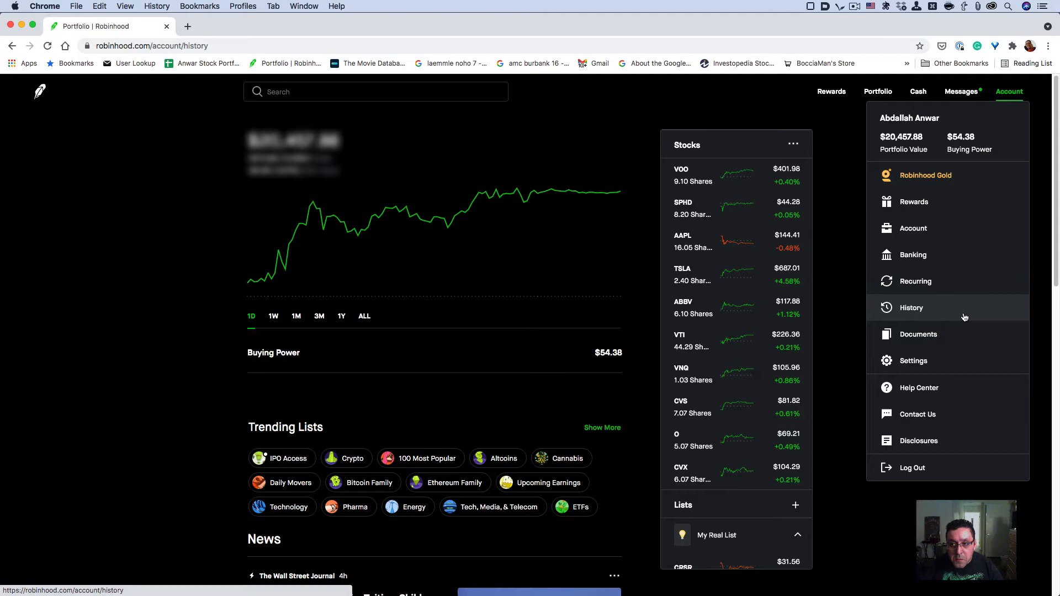
pyautogui.click(911, 308)
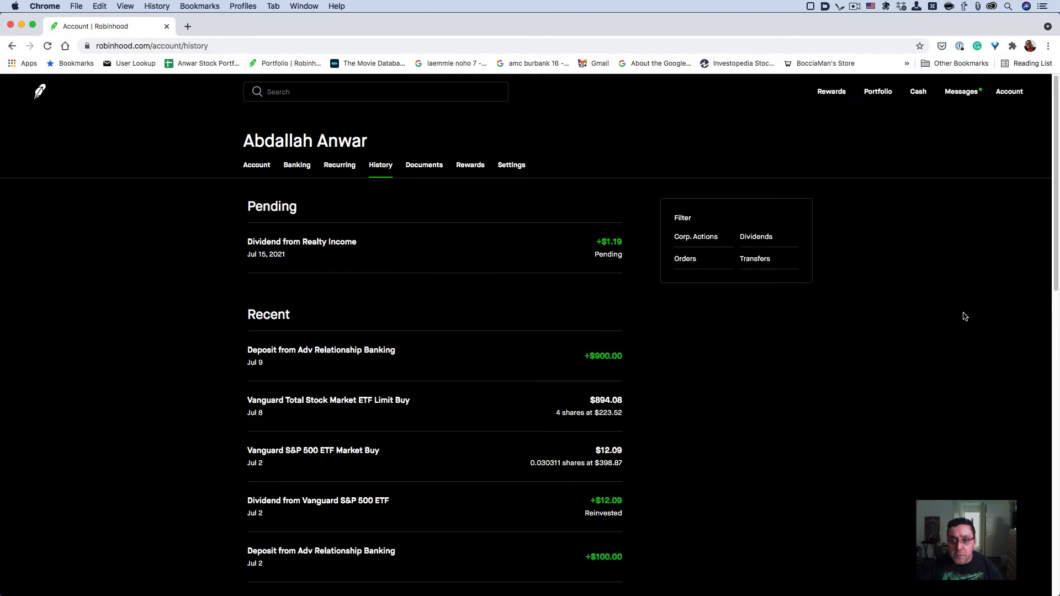
pyautogui.moveTo(963, 314)
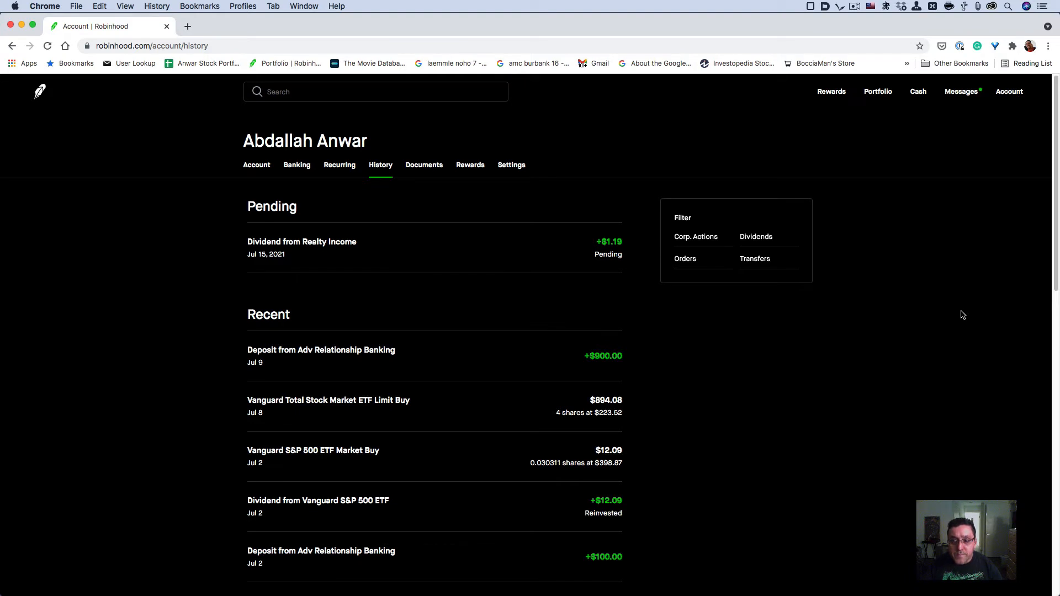
pyautogui.moveTo(896, 274)
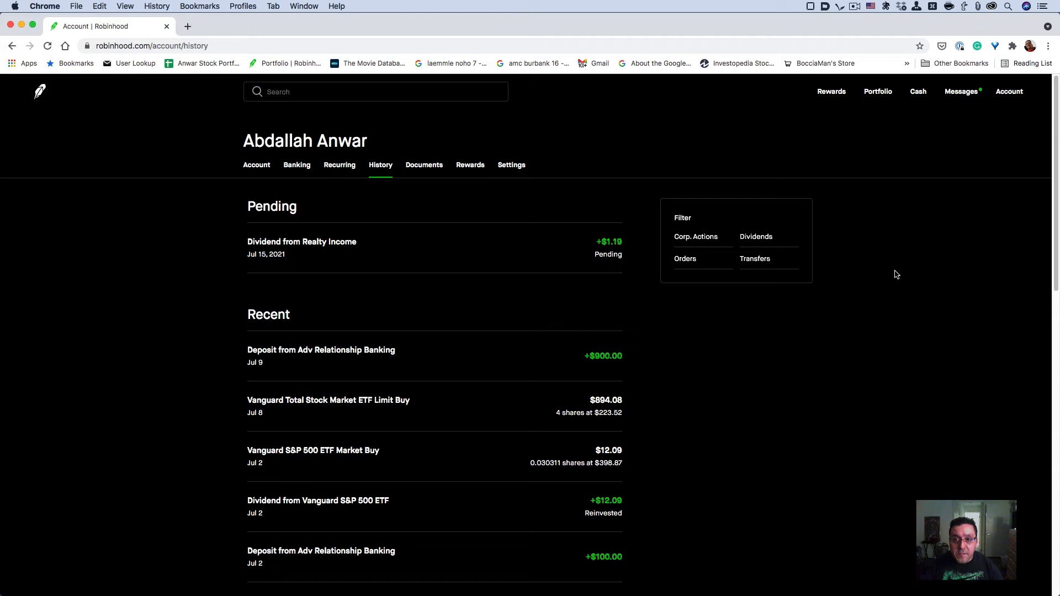
pyautogui.moveTo(837, 268)
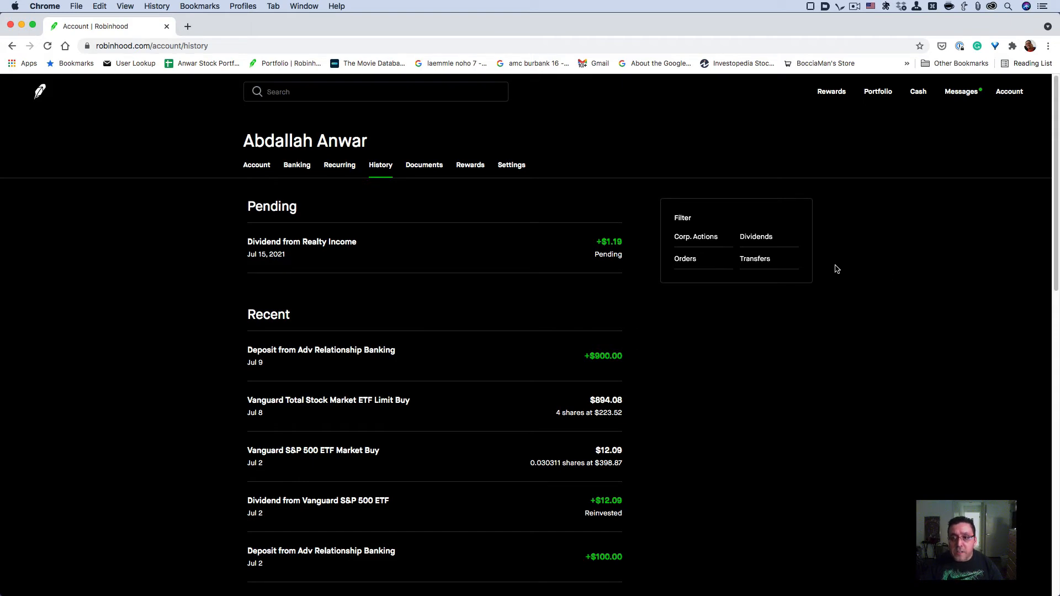
pyautogui.moveTo(838, 271)
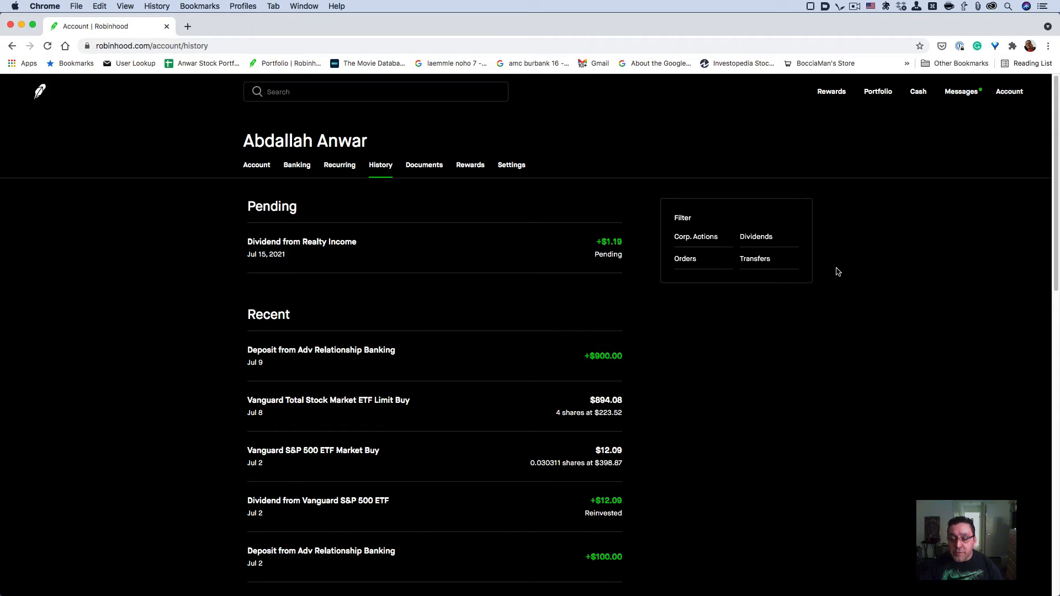
pyautogui.moveTo(834, 269)
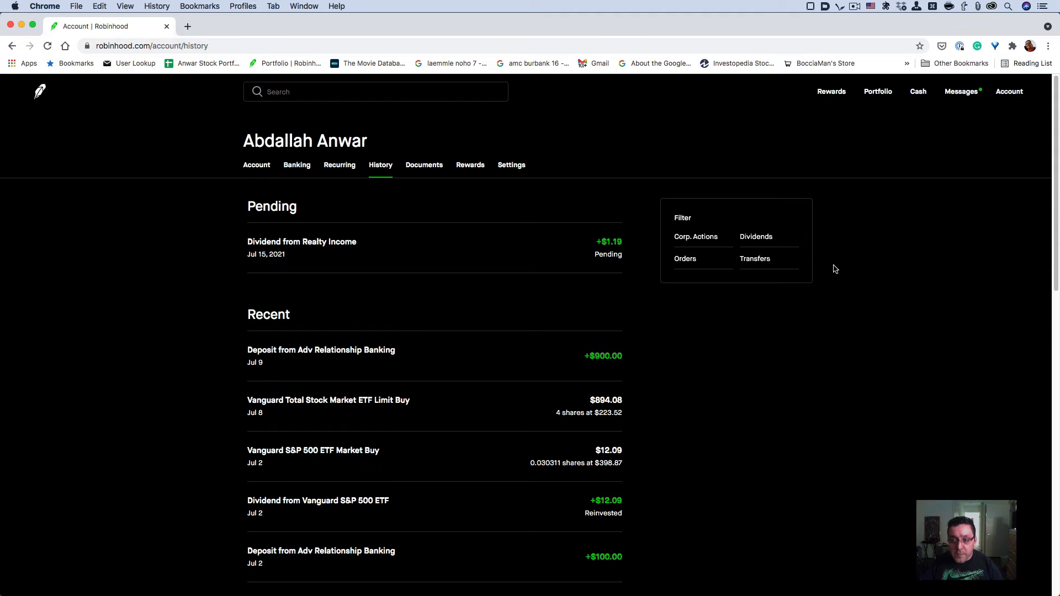
pyautogui.moveTo(837, 265)
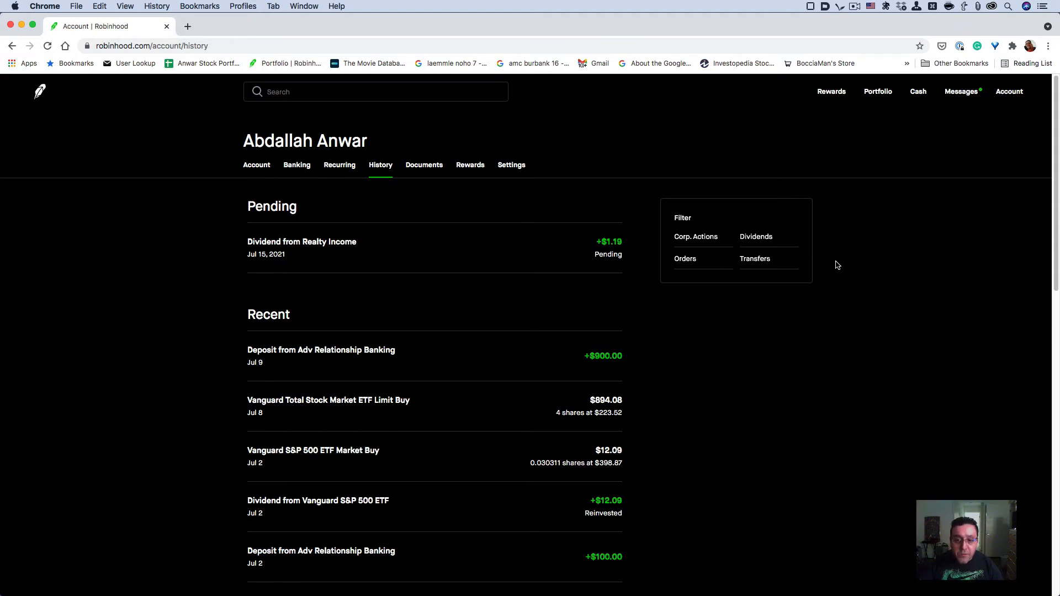
pyautogui.moveTo(832, 269)
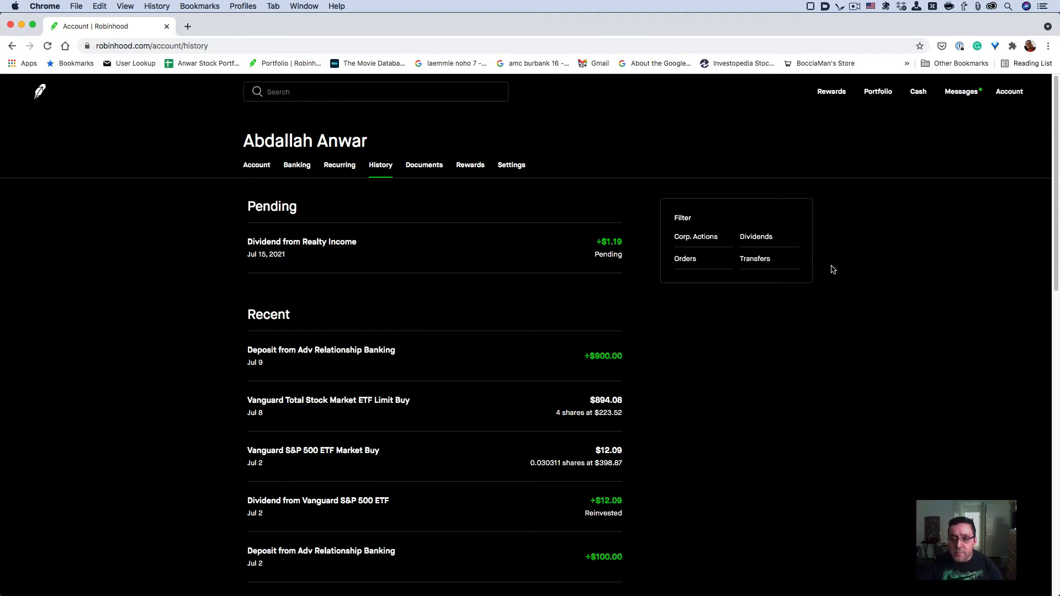
pyautogui.moveTo(772, 269)
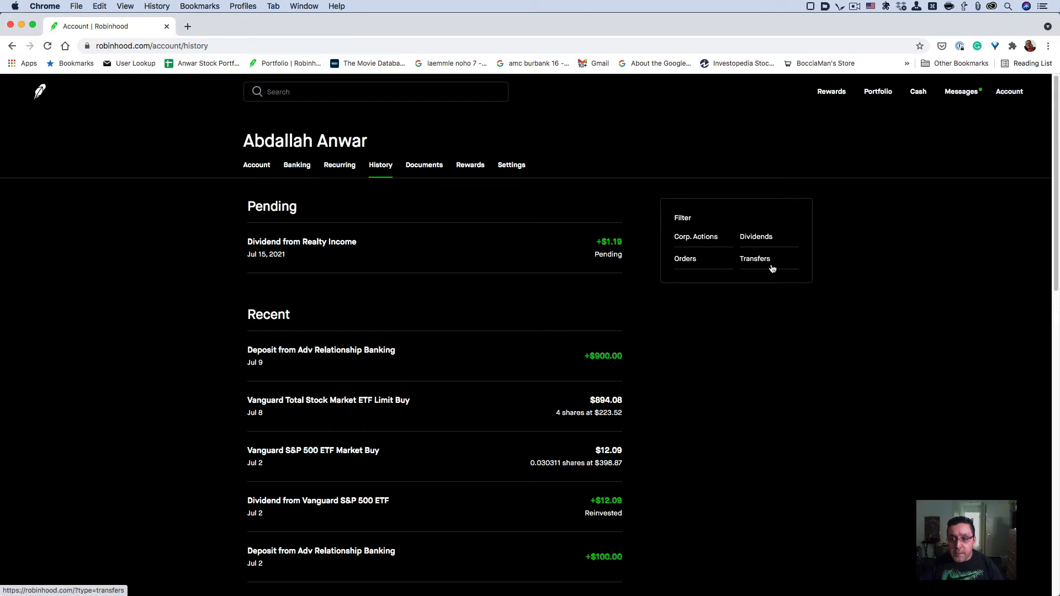
pyautogui.click(754, 259)
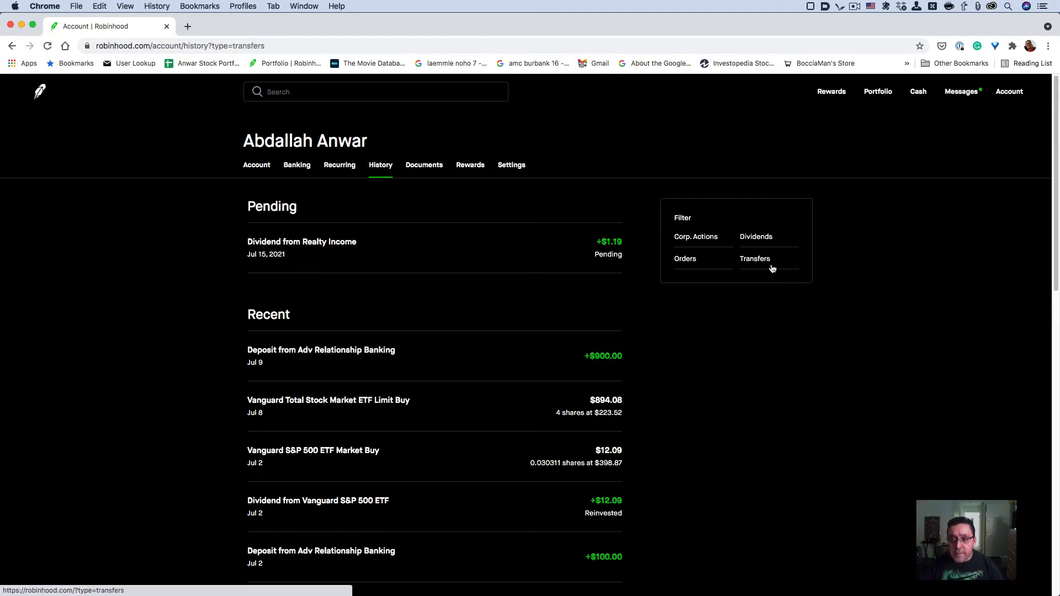
pyautogui.click(754, 259)
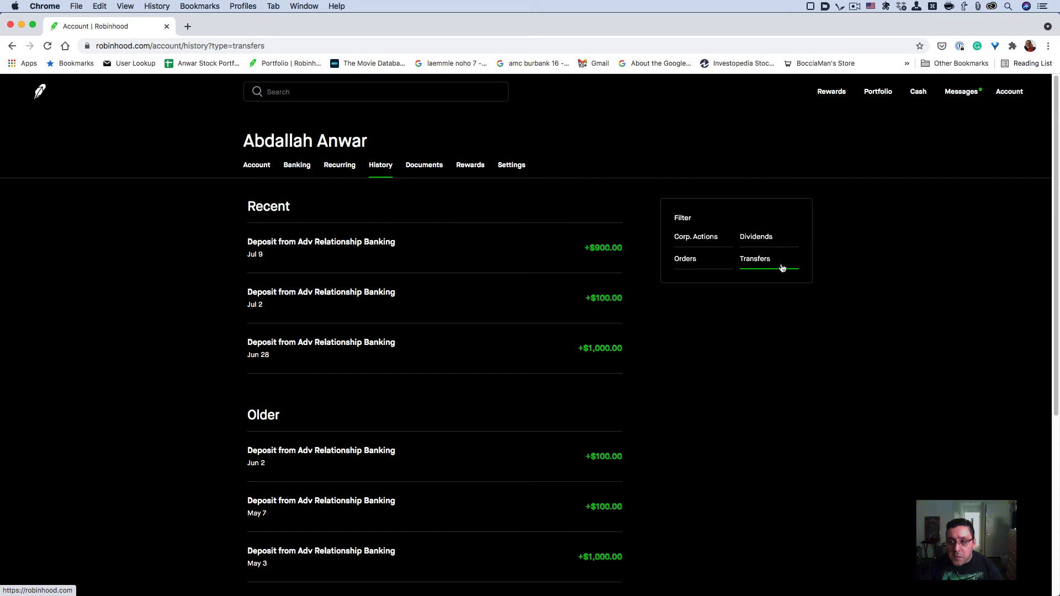
pyautogui.moveTo(867, 313)
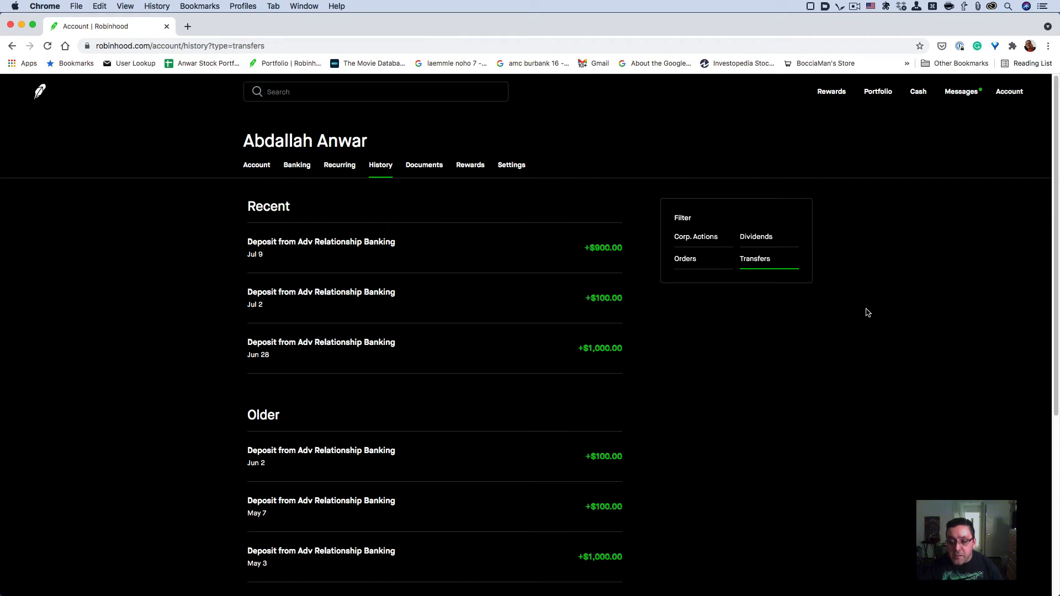
pyautogui.scroll(-3)
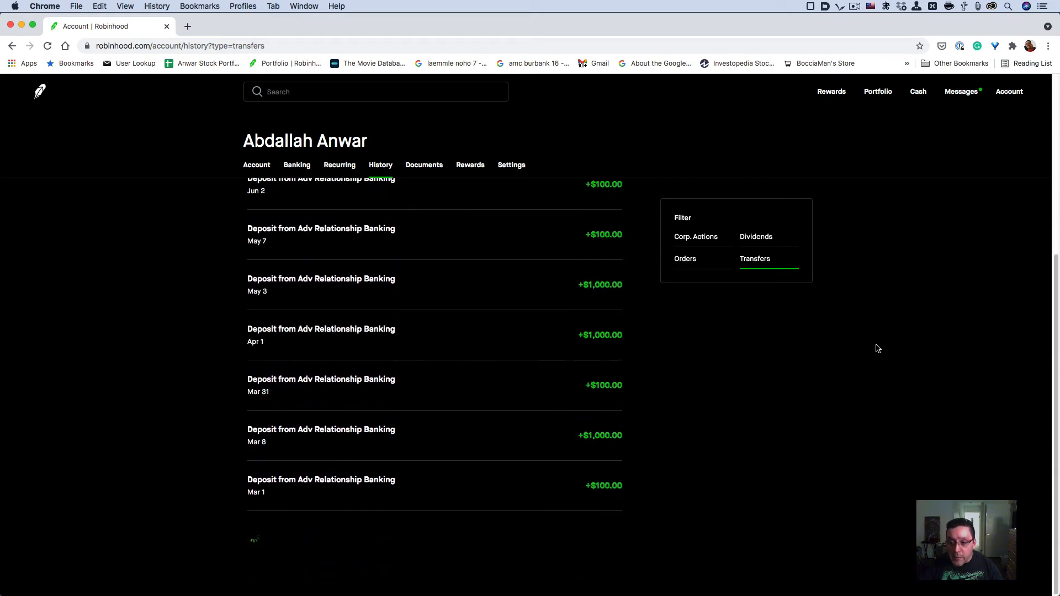
pyautogui.scroll(-3)
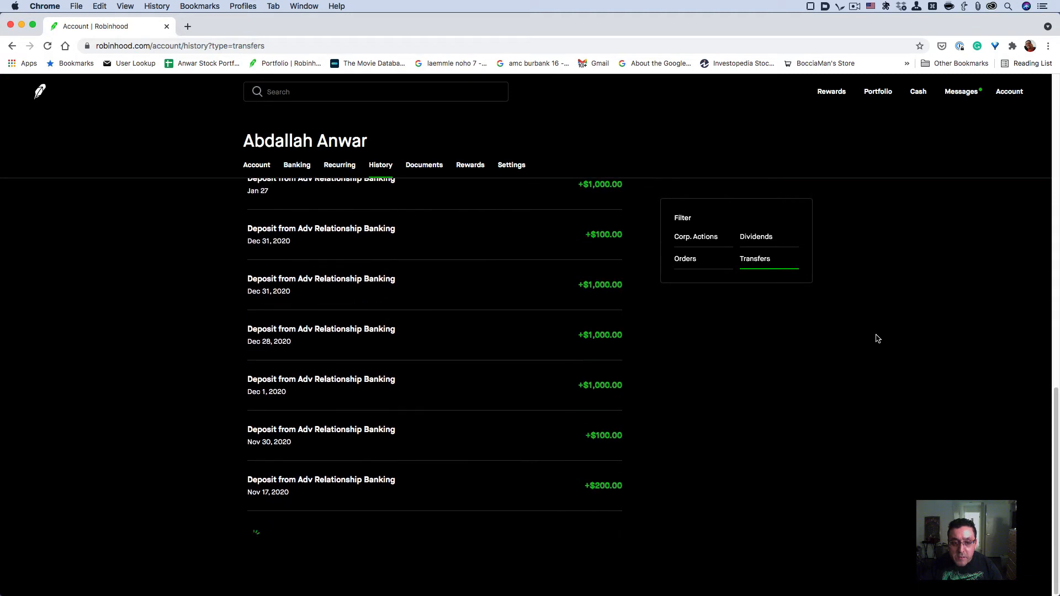
pyautogui.scroll(-3)
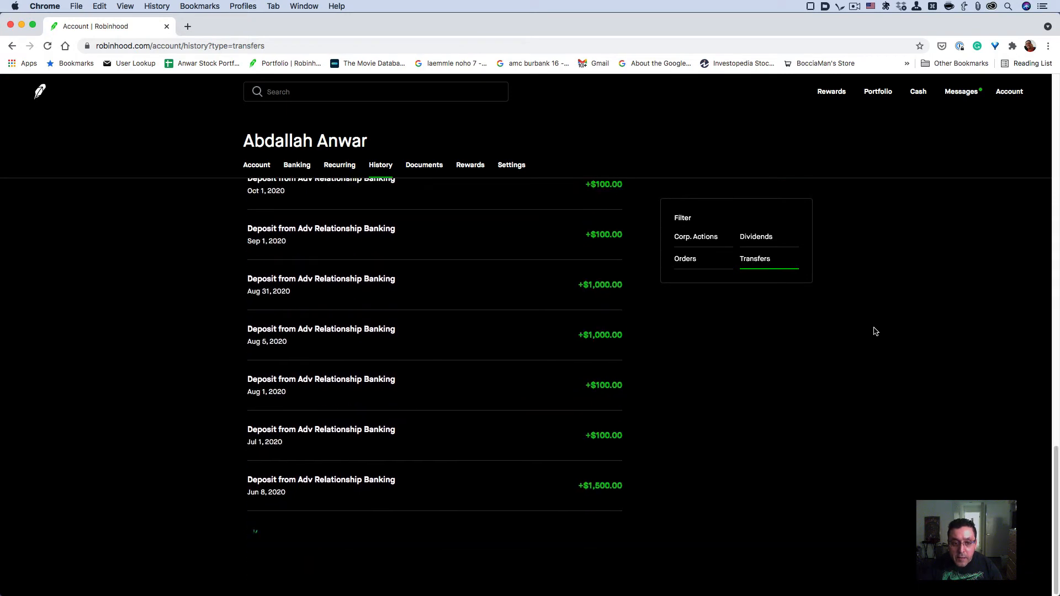
pyautogui.scroll(-3)
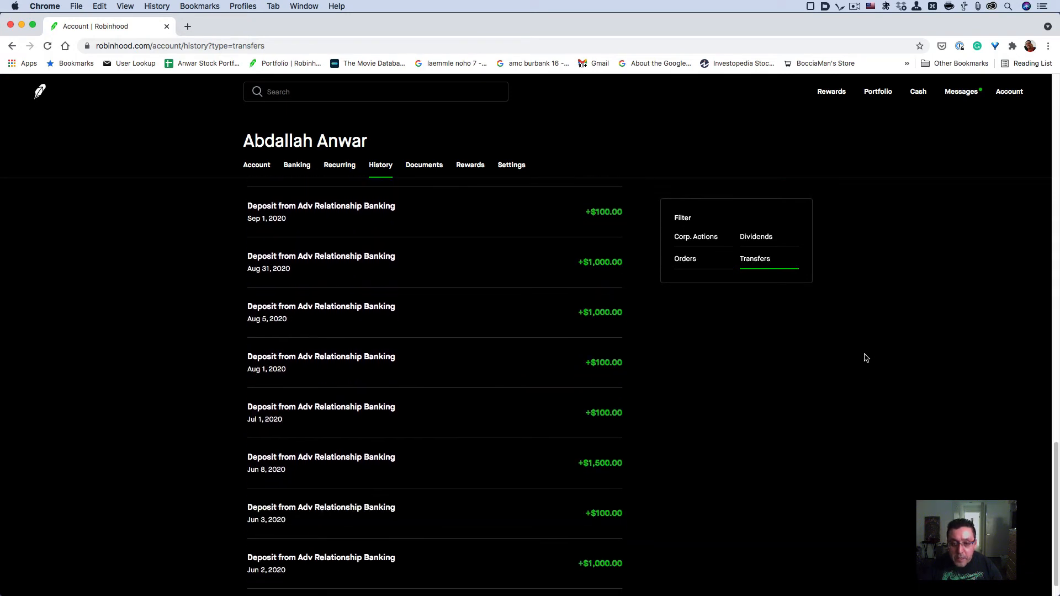
pyautogui.scroll(-3)
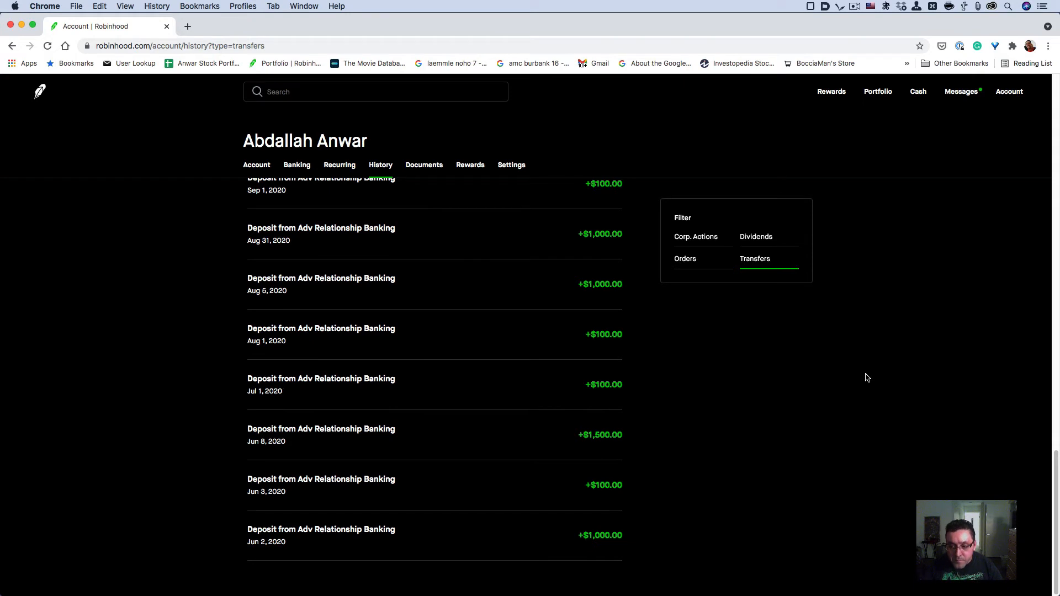
pyautogui.moveTo(869, 361)
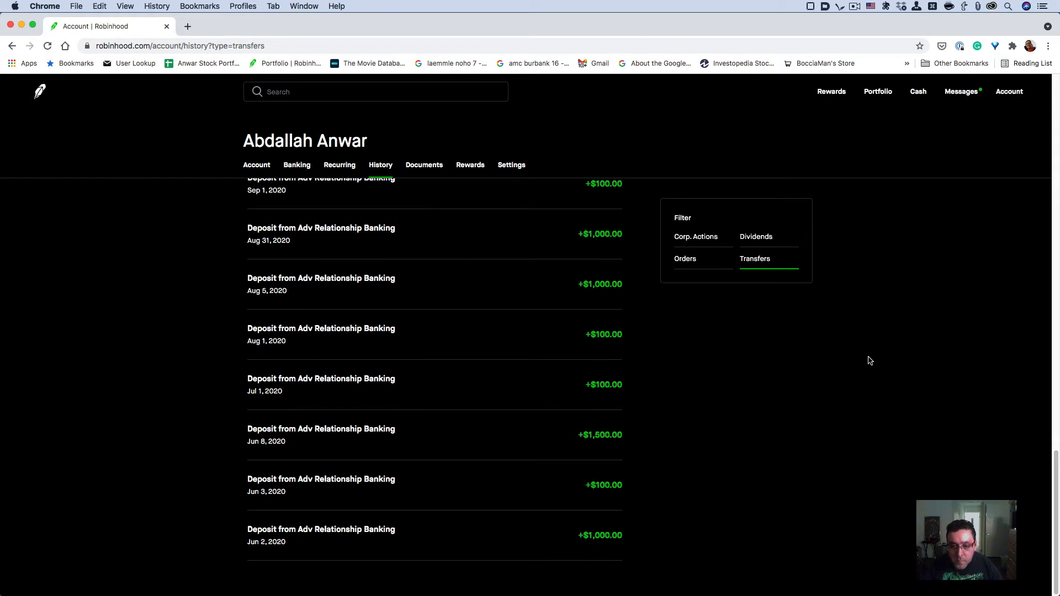
pyautogui.moveTo(871, 351)
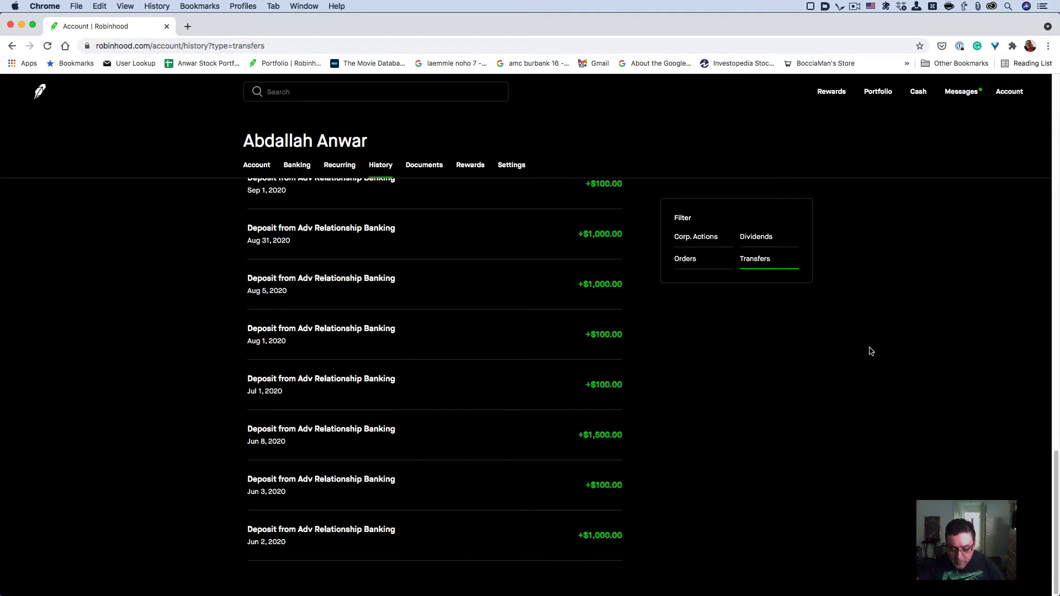
pyautogui.press('cmd+alt+i')
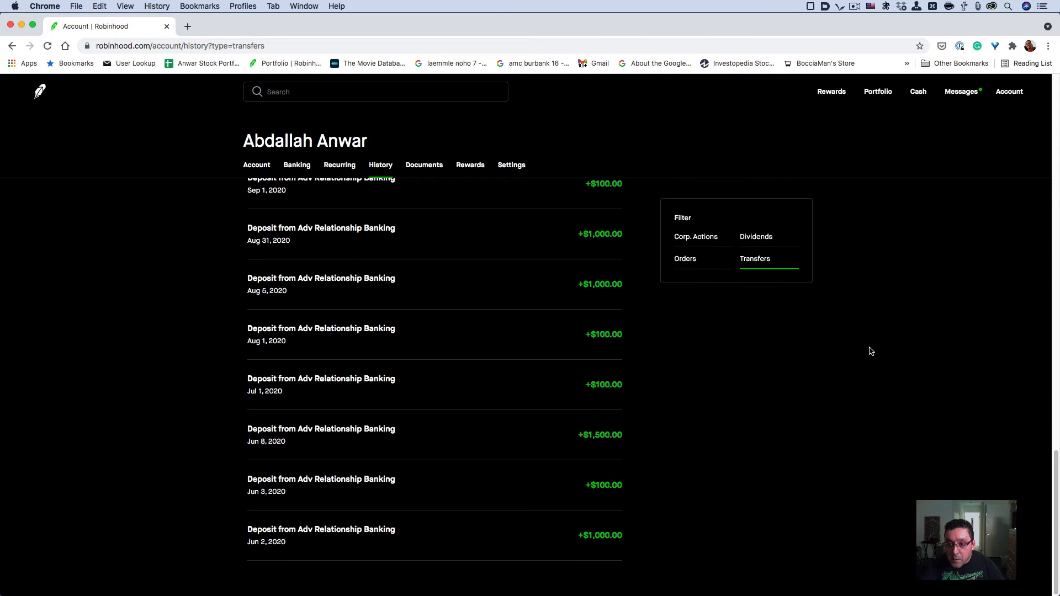
# Paste the parseHTML/download export script into the DevTools Console and run it.
pyautogui.press('F12')
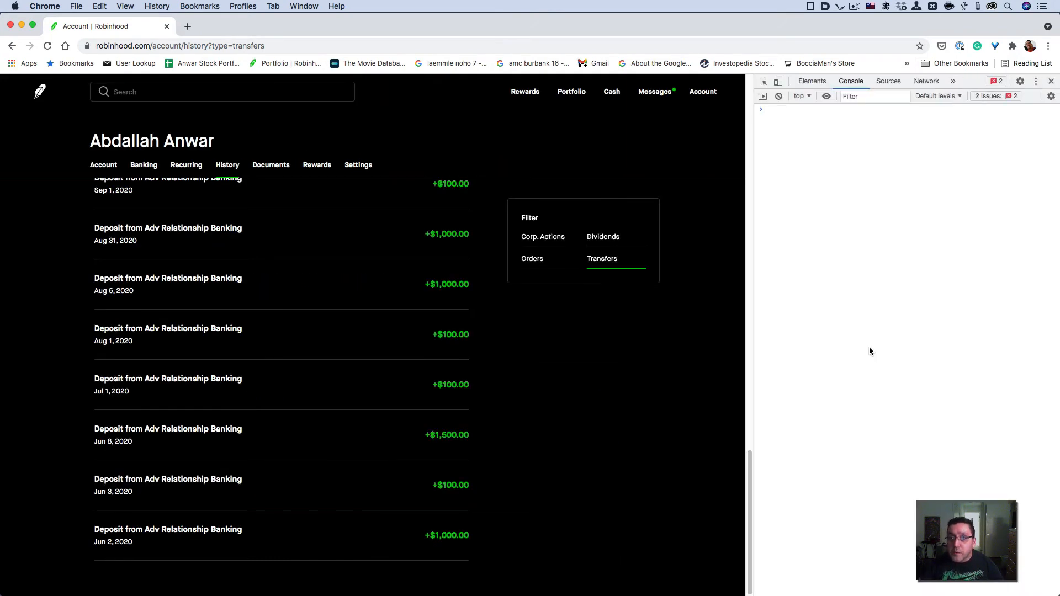
pyautogui.moveTo(884, 287)
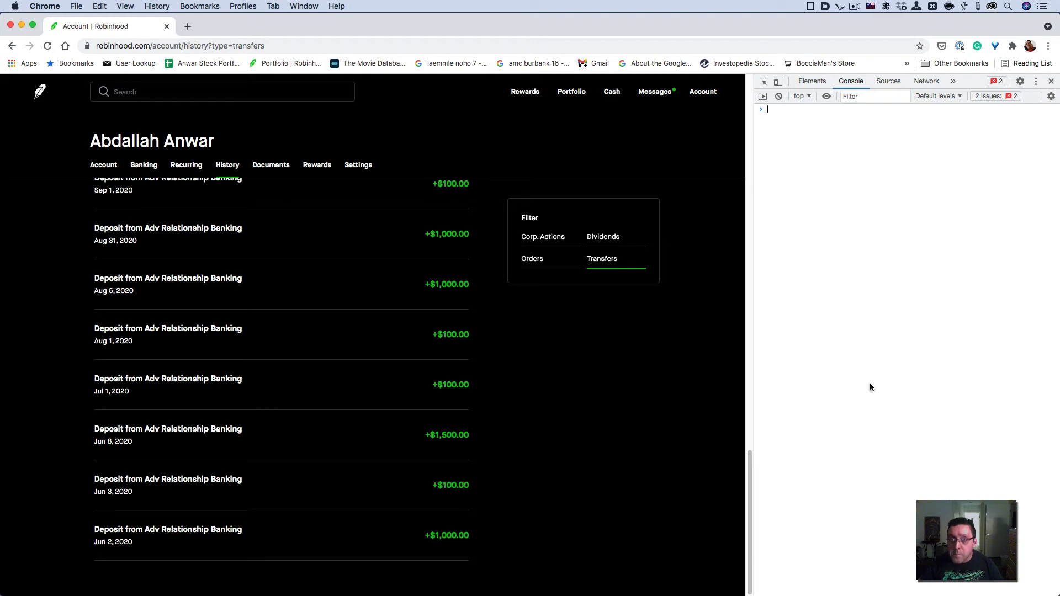
pyautogui.moveTo(872, 400)
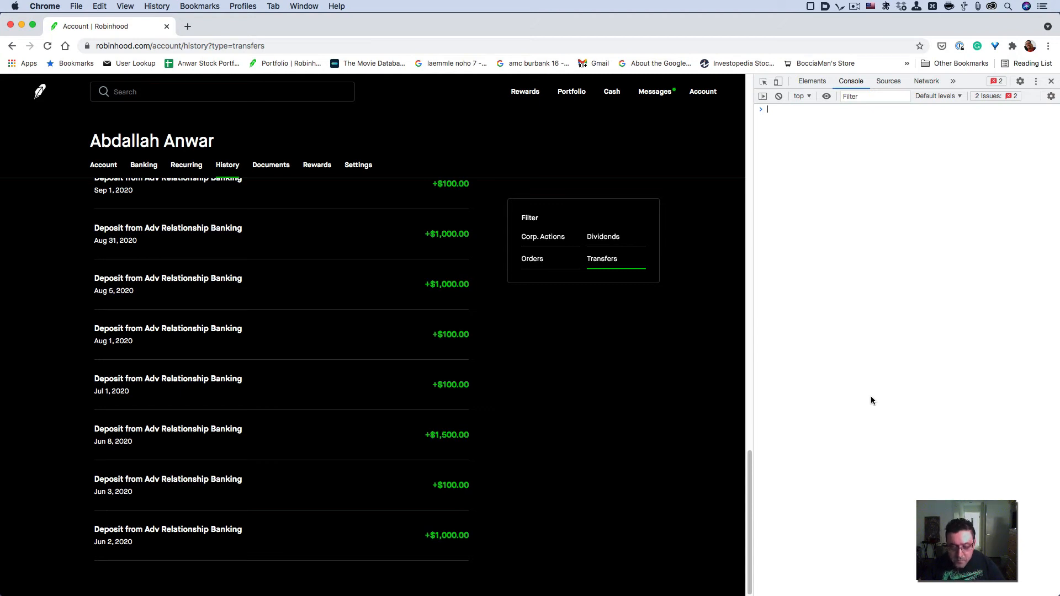
pyautogui.write('https://anonovation.medium.com/how-to-download-your-robinhood-transaction-history-357b1ff4df15')
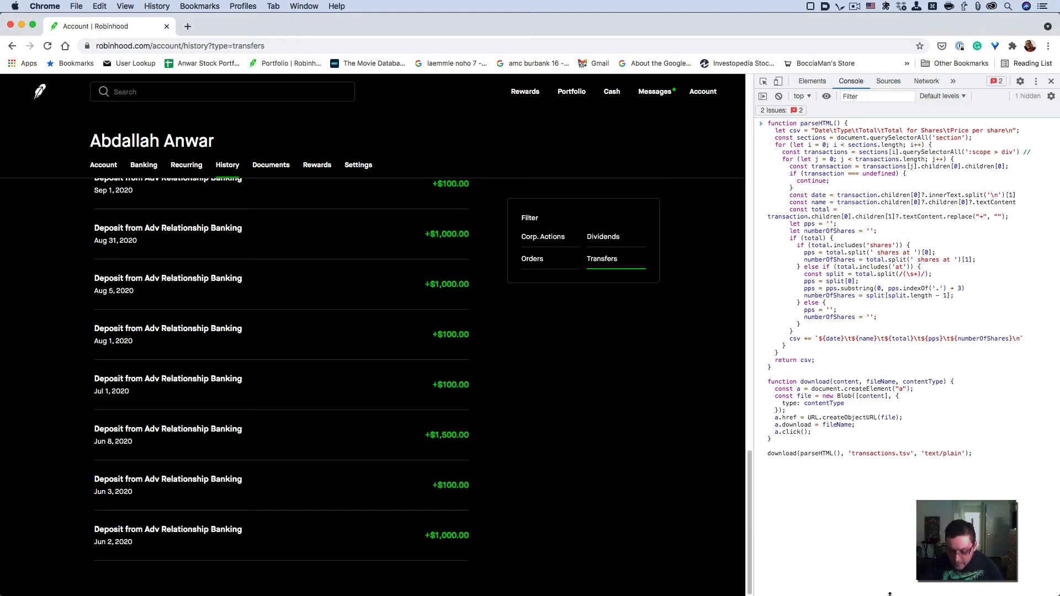
pyautogui.click(778, 97)
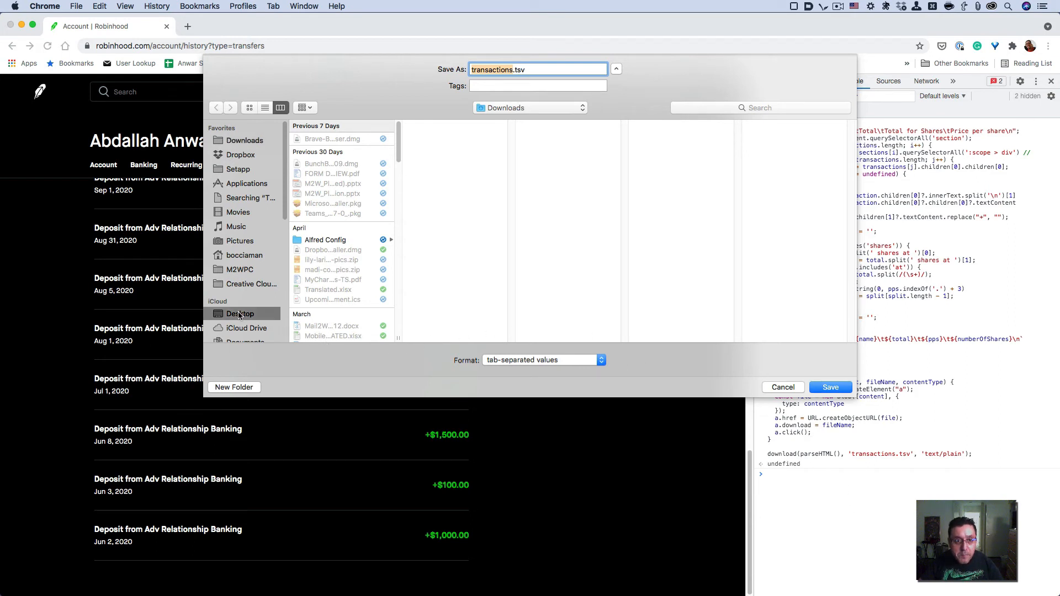
# Save transactions.tsv to the Desktop.
pyautogui.click(239, 314)
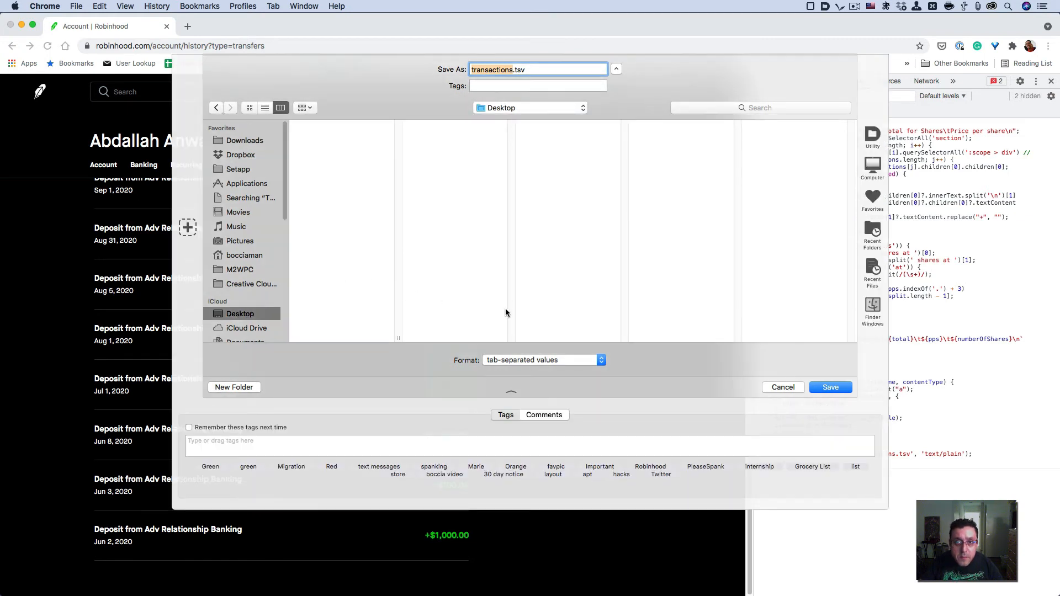
pyautogui.moveTo(514, 315)
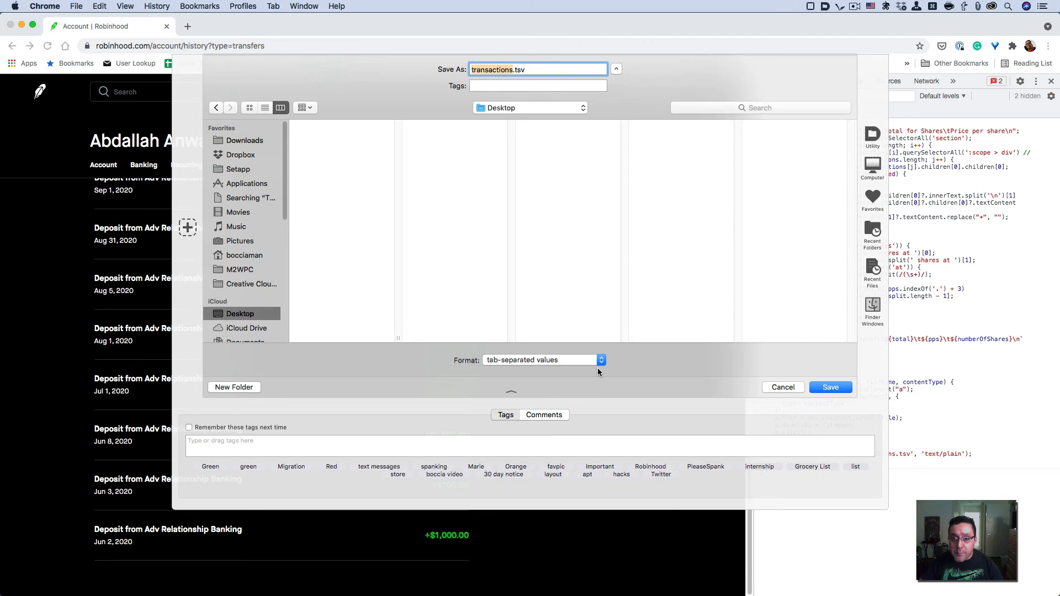
pyautogui.moveTo(609, 377)
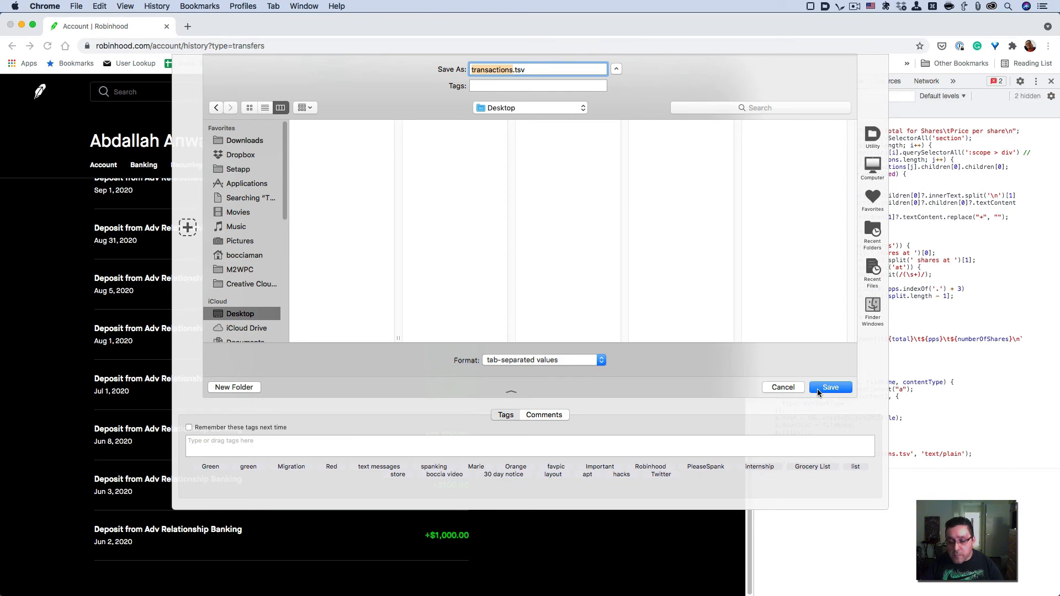
pyautogui.click(830, 387)
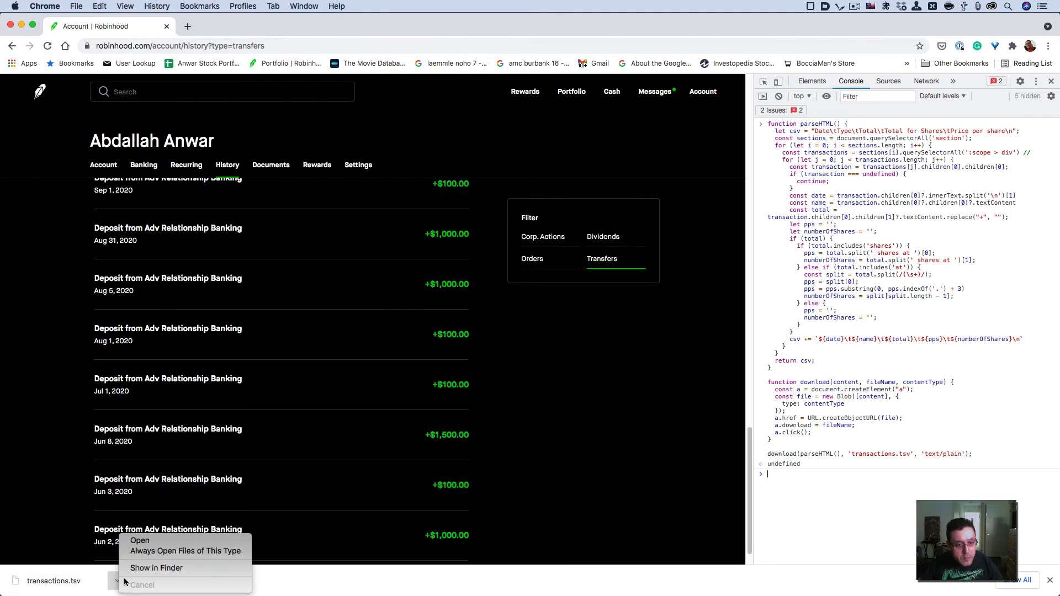
# Open transactions.tsv from the download bar in Excel.
pyautogui.click(140, 540)
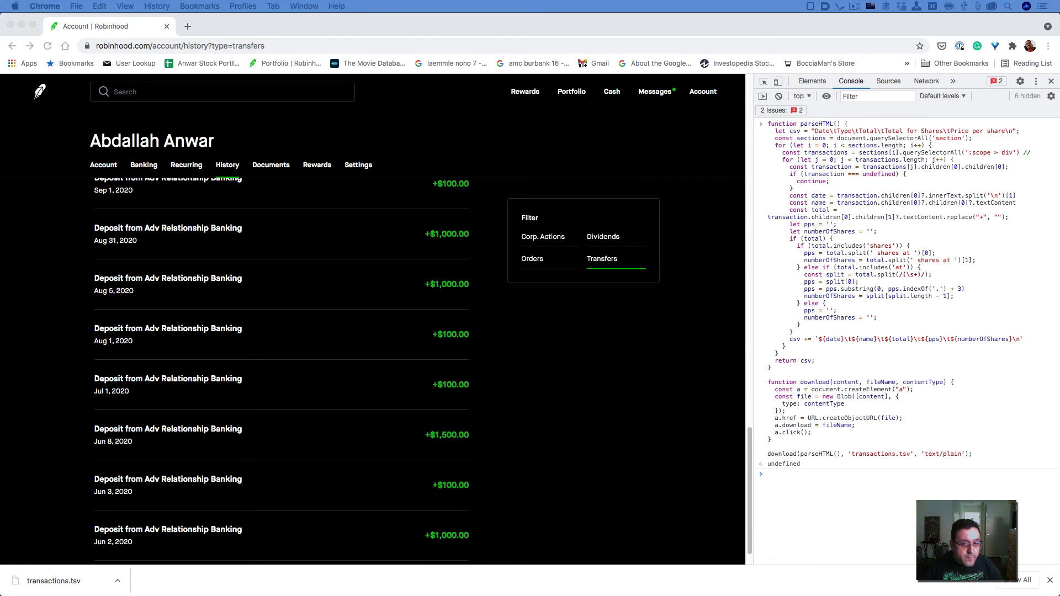
pyautogui.click(56, 580)
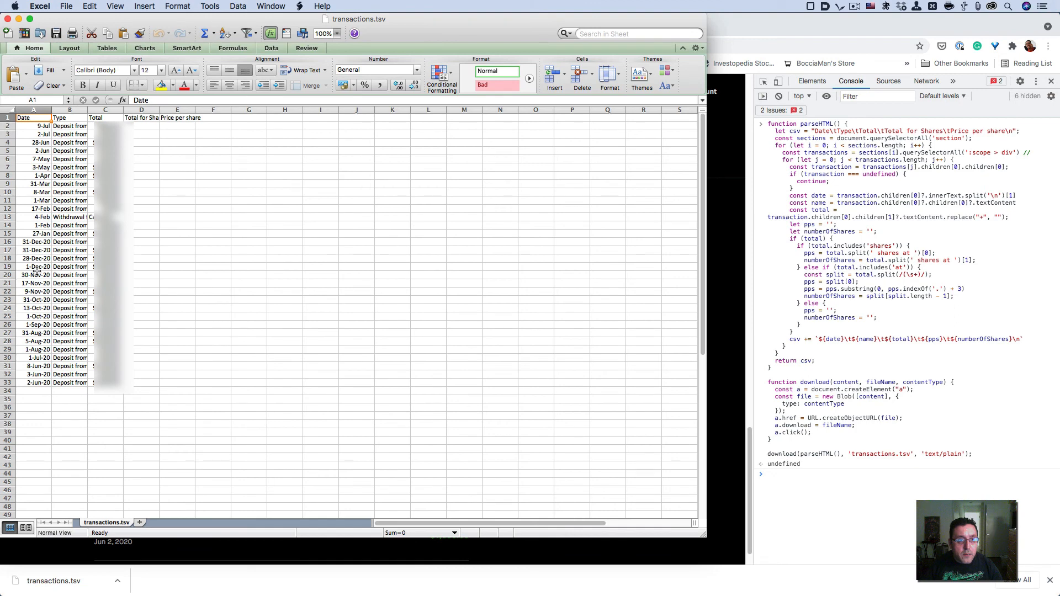
pyautogui.scroll(-3)
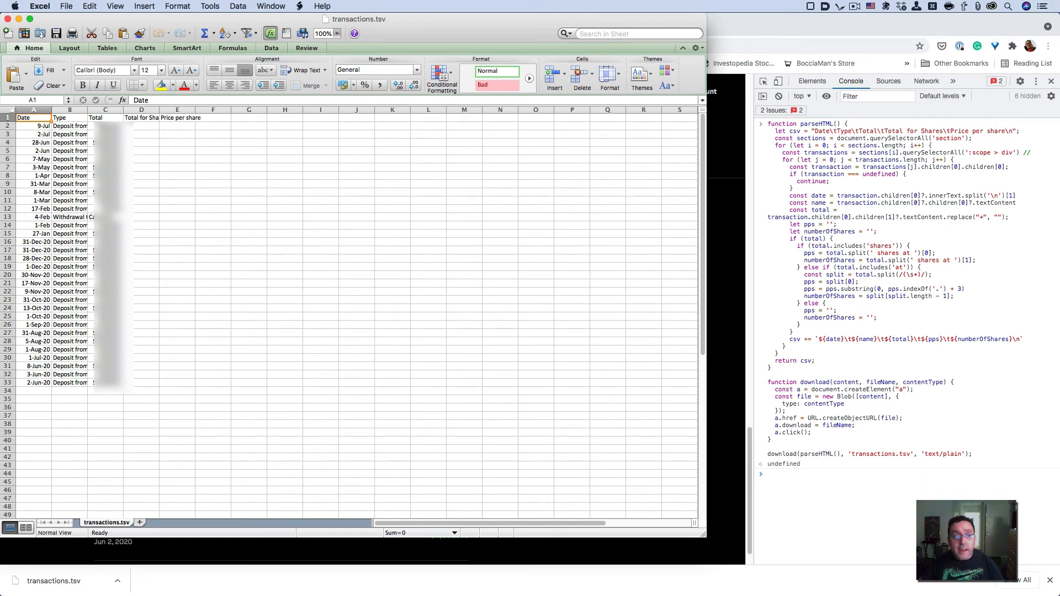
pyautogui.moveTo(435, 226)
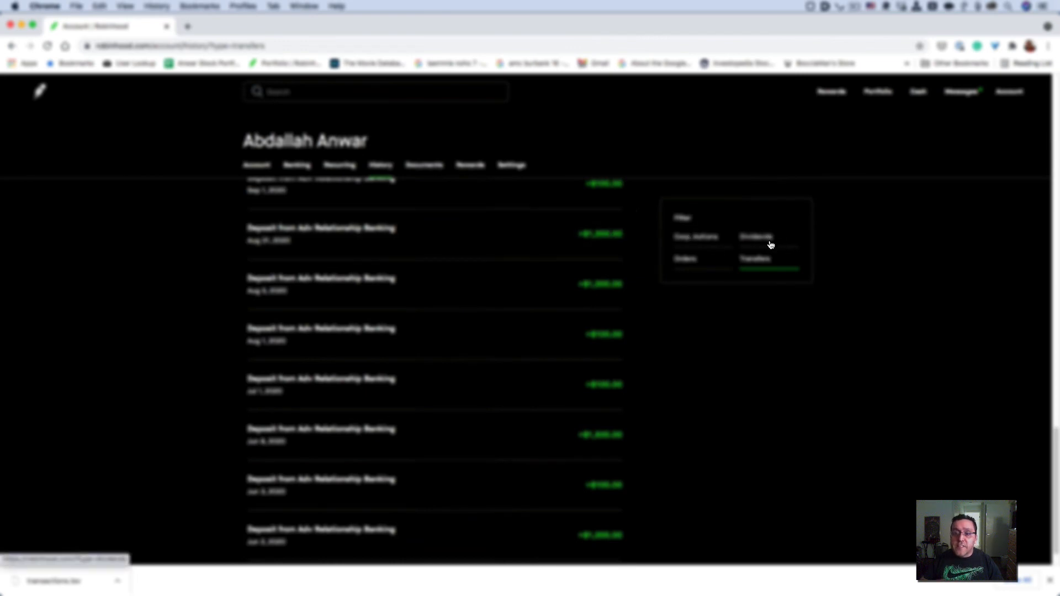
# Filter the History page to Dividends and scroll through the dividend list.
pyautogui.click(755, 236)
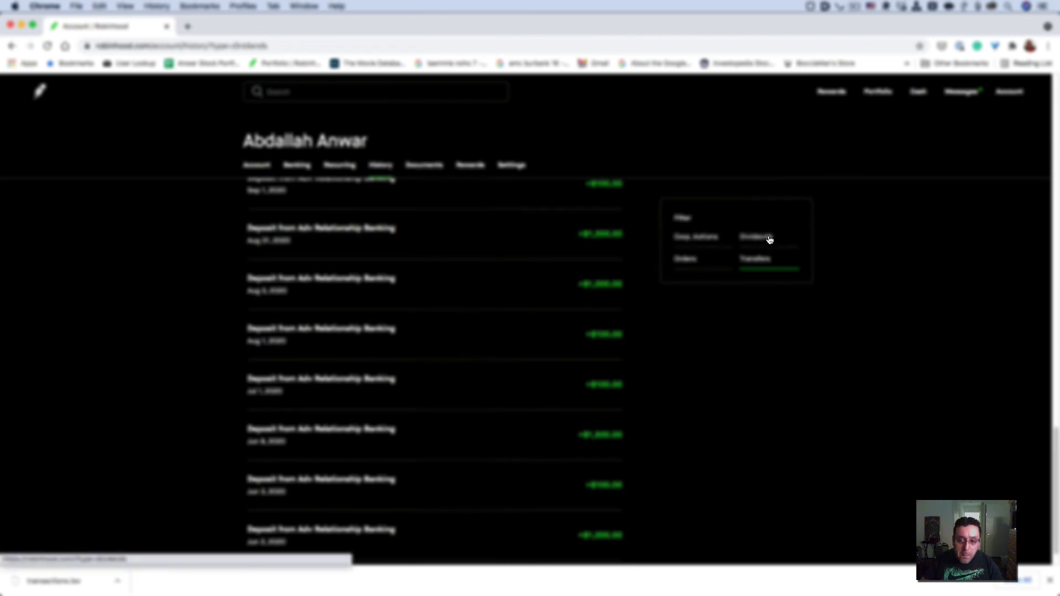
pyautogui.click(767, 237)
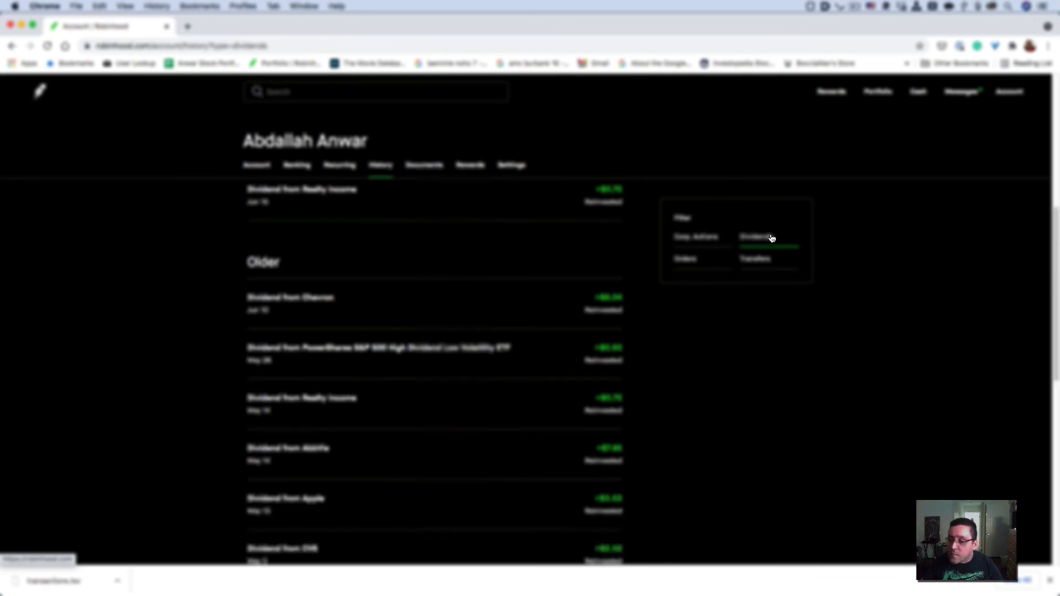
pyautogui.scroll(-3)
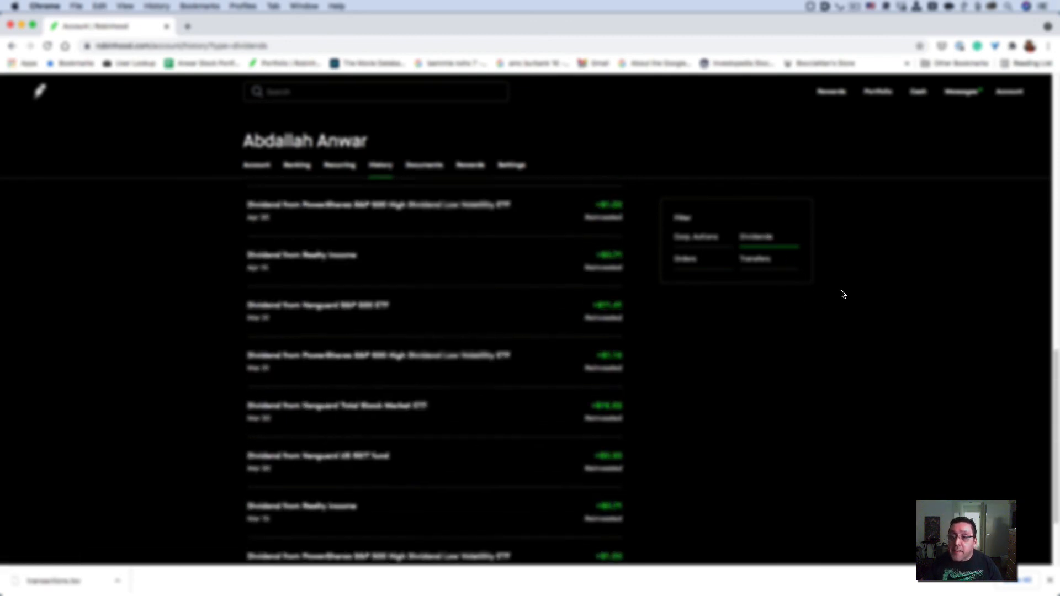
pyautogui.scroll(-3)
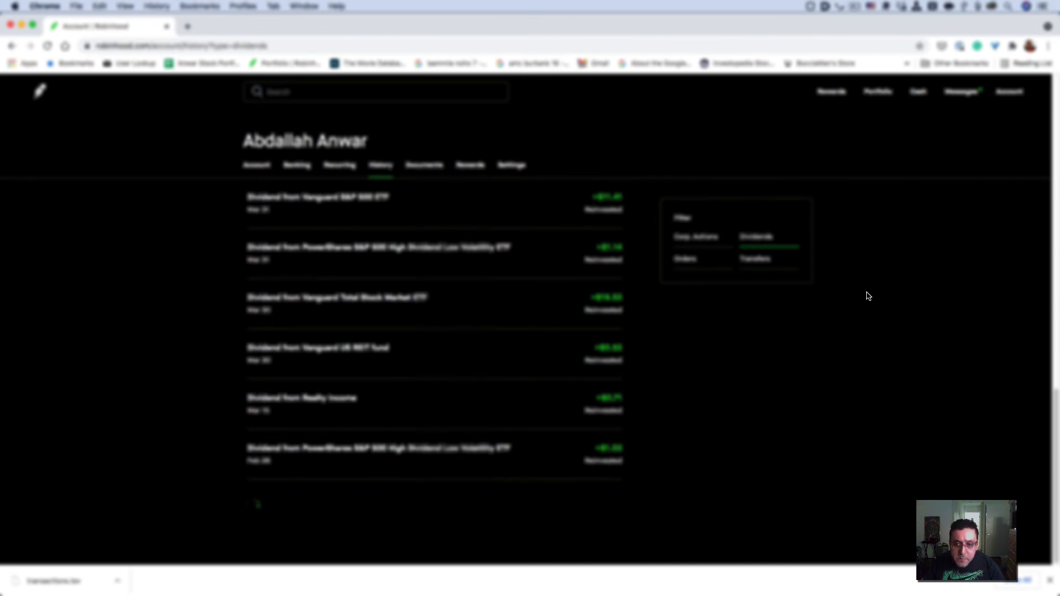
pyautogui.scroll(-3)
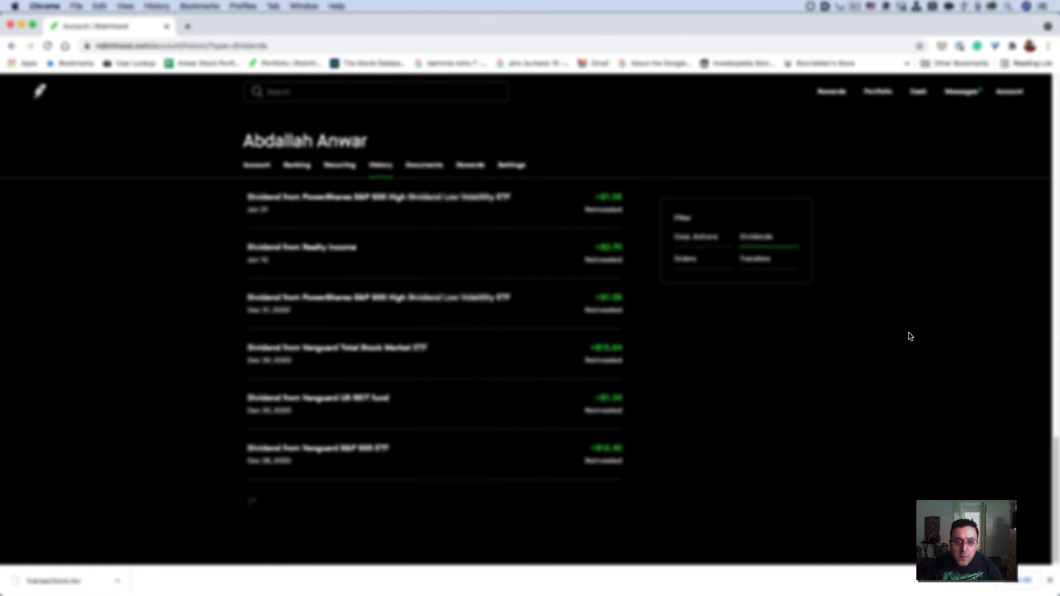
pyautogui.moveTo(1004, 268)
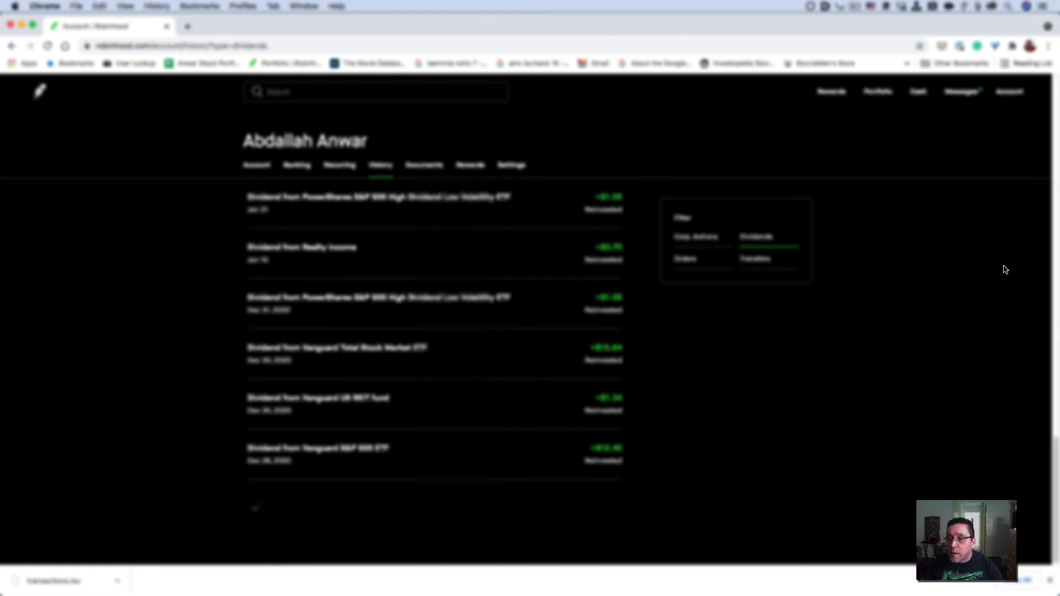
pyautogui.scroll(-3)
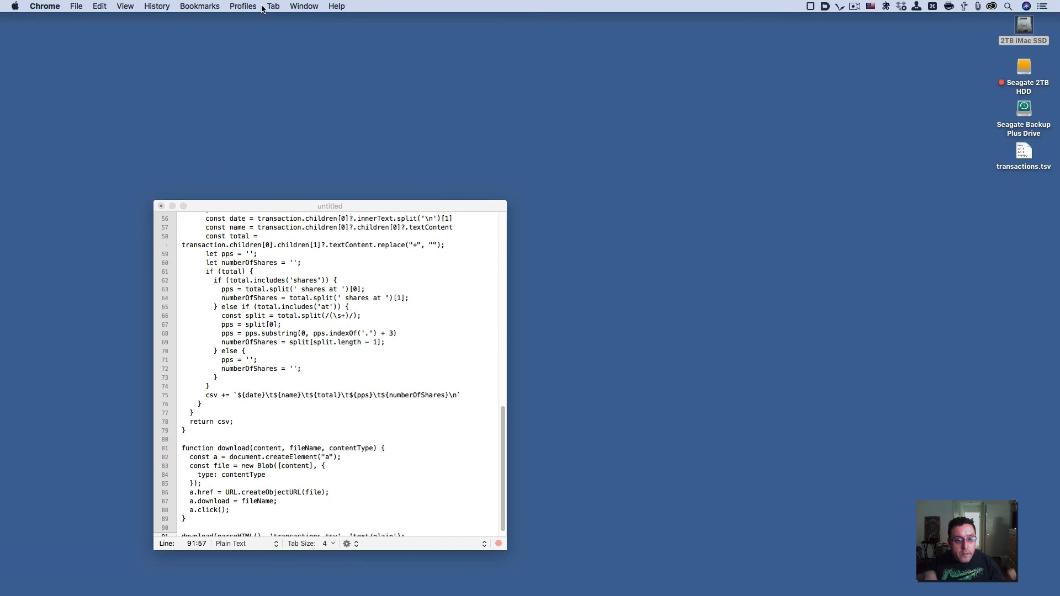
pyautogui.moveTo(679, 166)
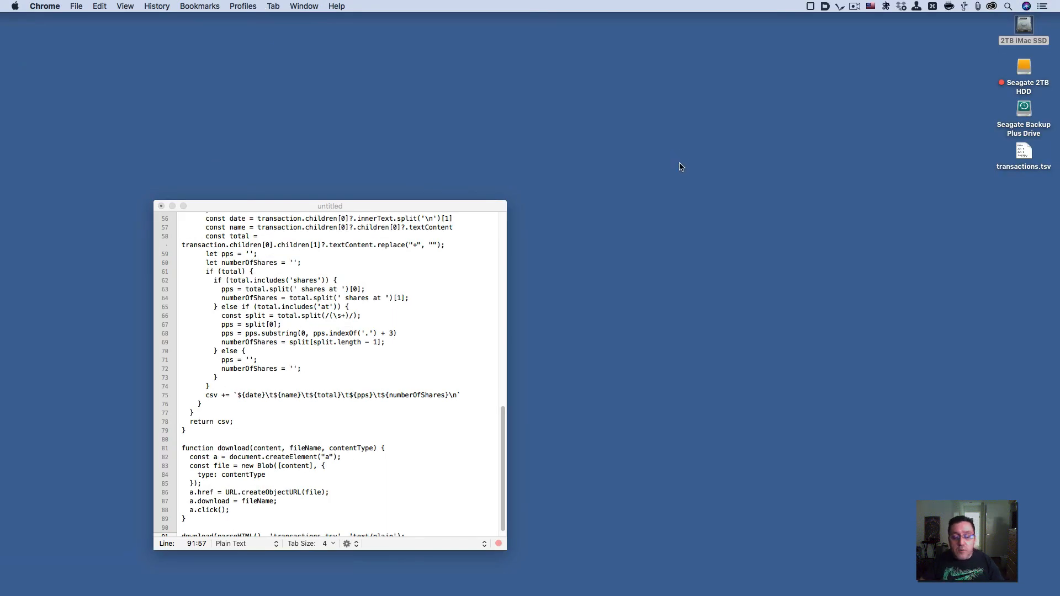